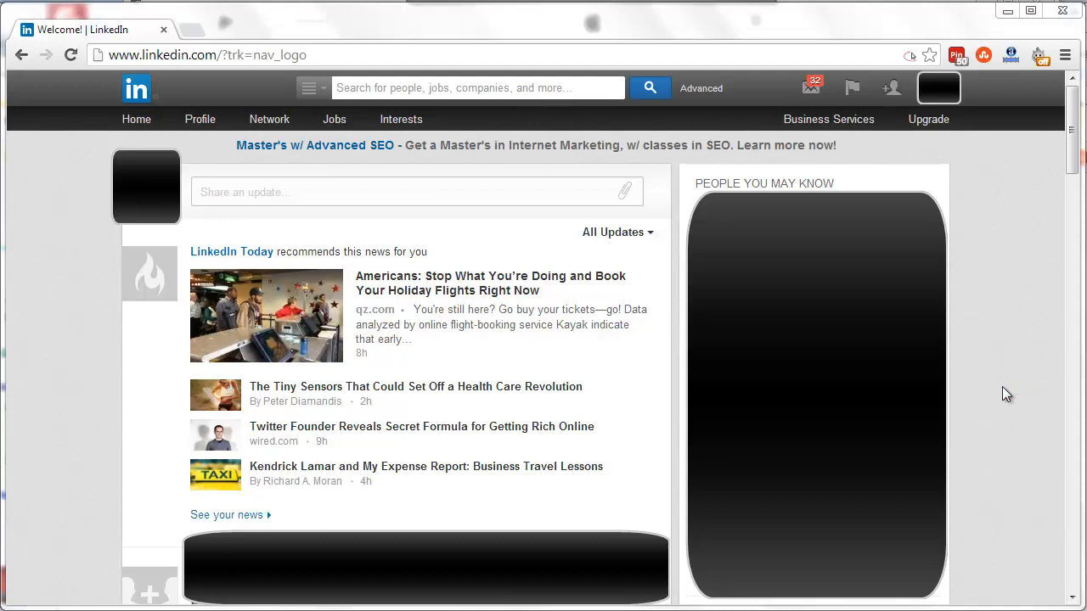
{"action": "mouse_move", "coordinate": [994, 281]}
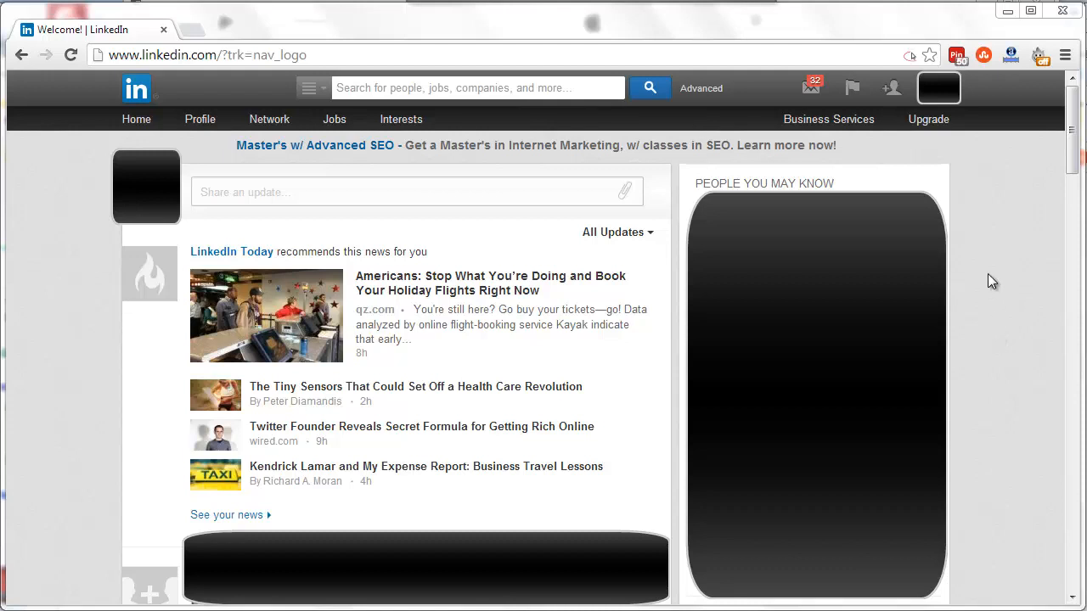
{"action": "mouse_move", "coordinate": [994, 174]}
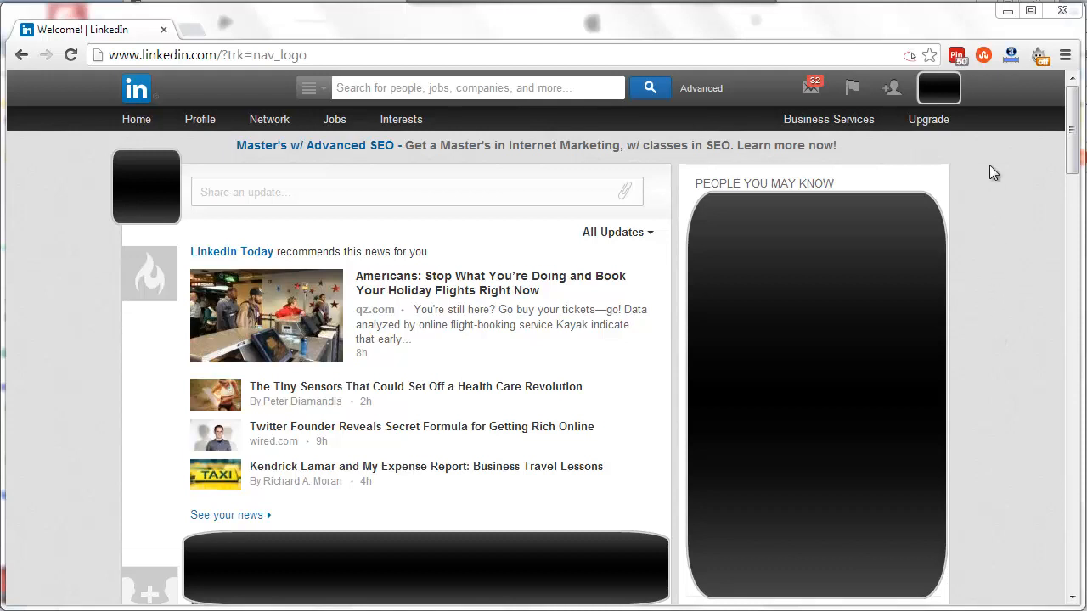
- Open Privacy & Settings via Review in the profile's Account & Settings menu
{"action": "left_click", "coordinate": [891, 87]}
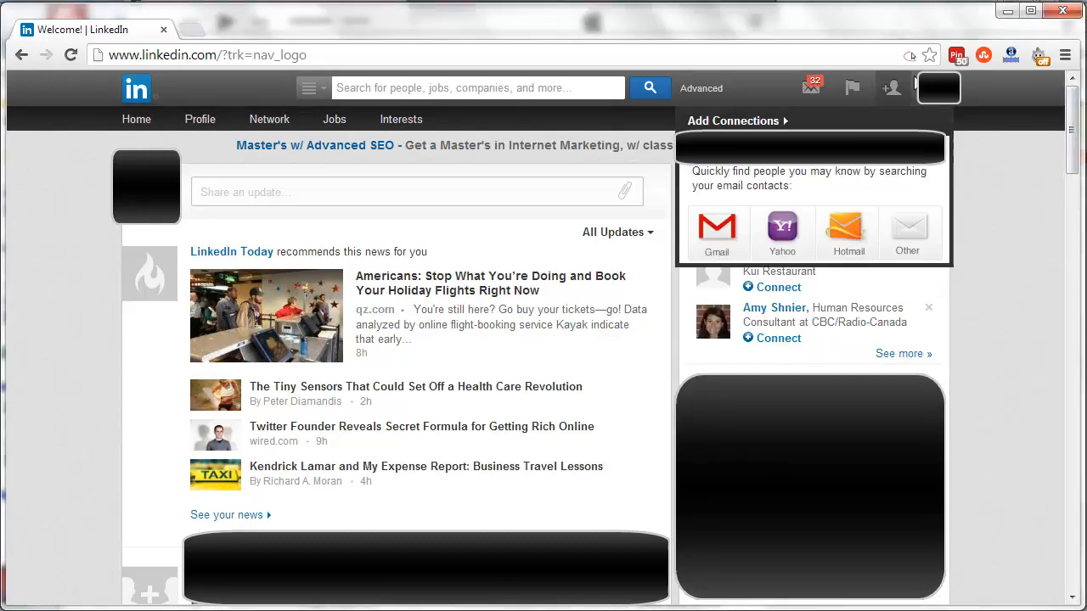
{"action": "left_click", "coordinate": [939, 87]}
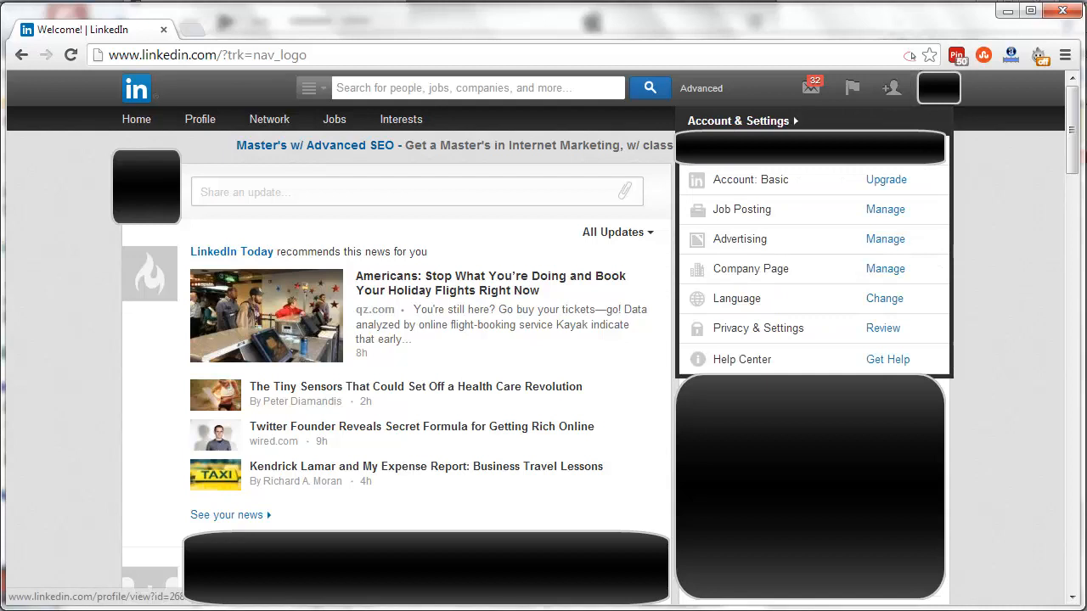
{"action": "mouse_move", "coordinate": [884, 331]}
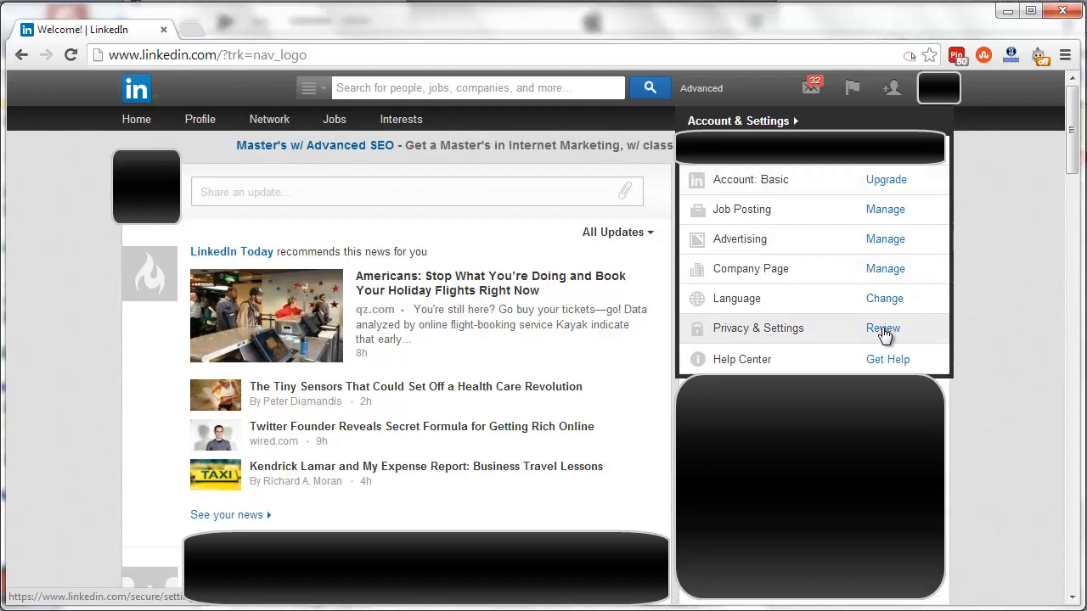
{"action": "left_click", "coordinate": [883, 328]}
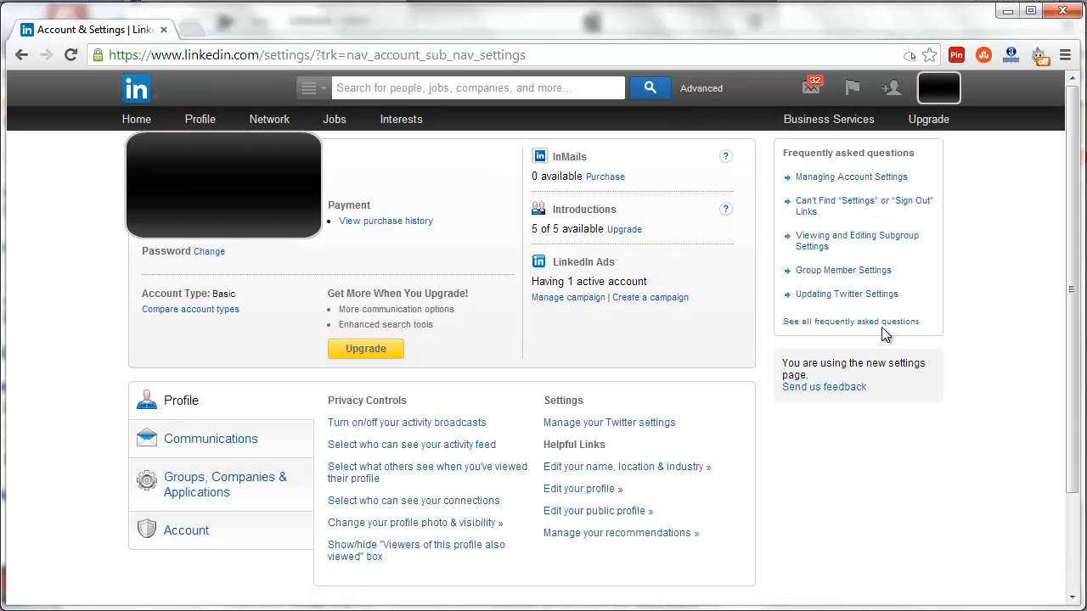
{"action": "mouse_move", "coordinate": [210, 530]}
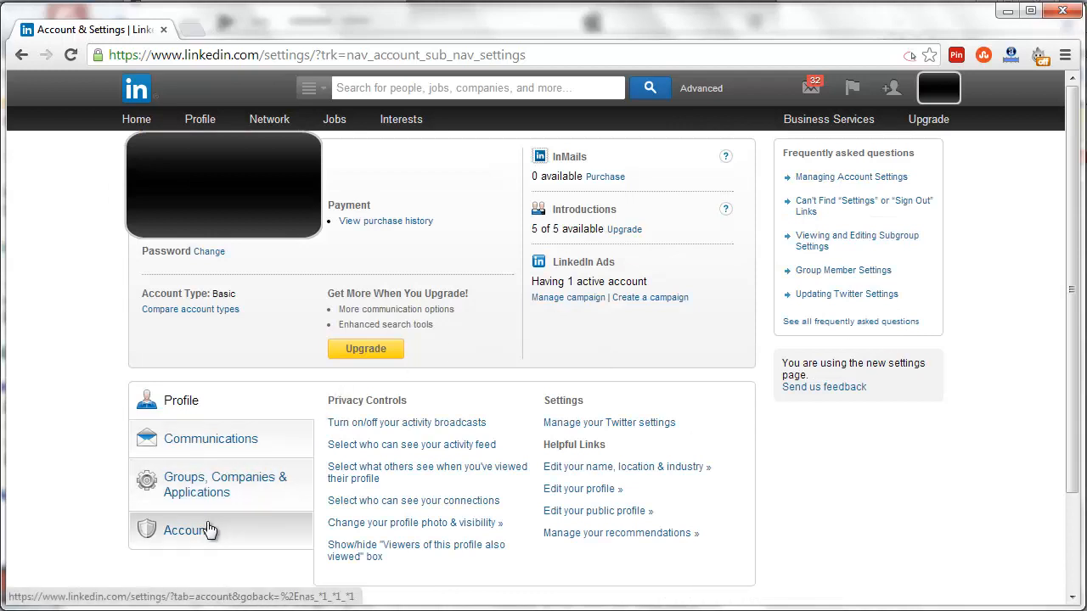
- Show the Account tab's options, including Close your account
{"action": "left_click", "coordinate": [185, 530]}
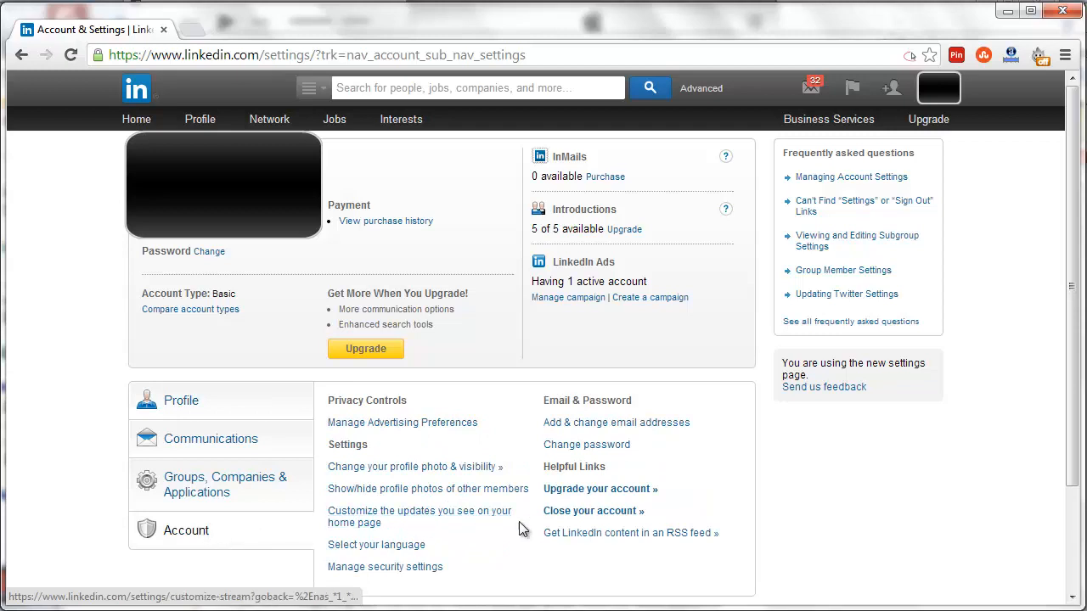
{"action": "mouse_move", "coordinate": [593, 511]}
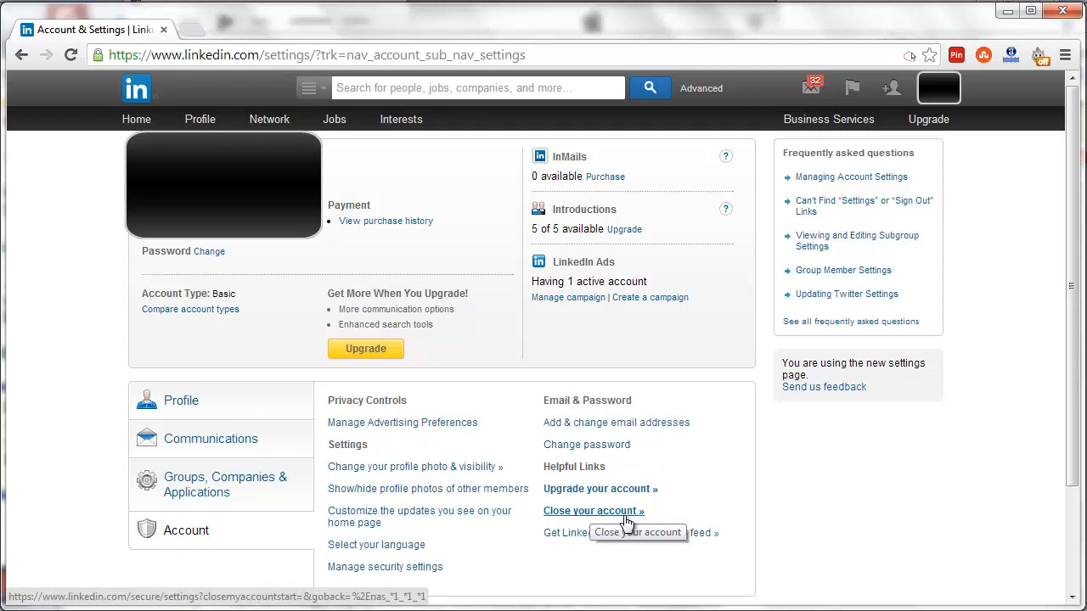
{"action": "mouse_move", "coordinate": [624, 517]}
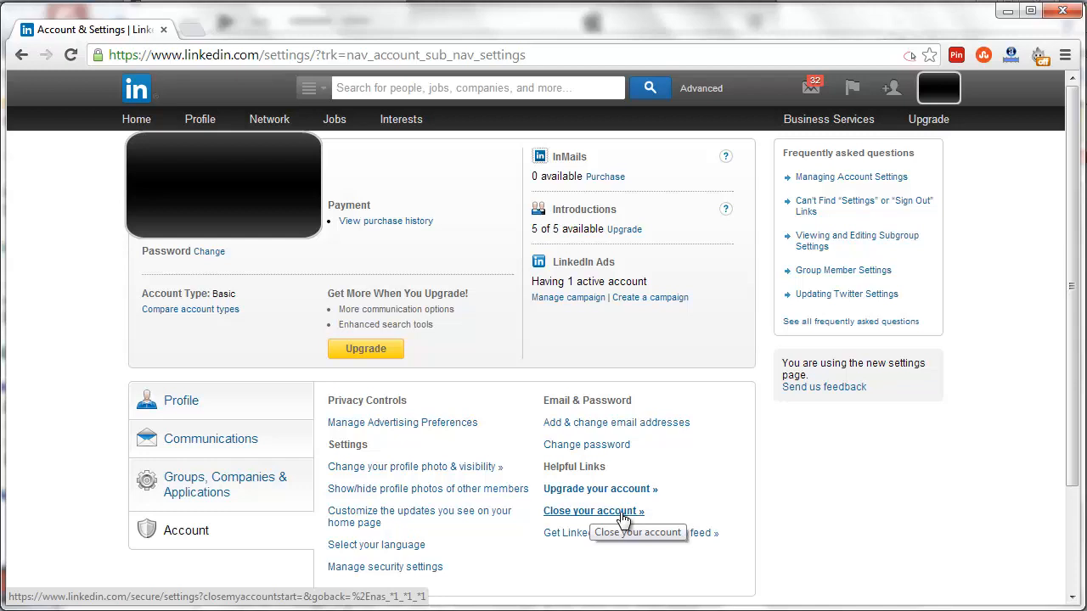
- Begin closing the account and continue with Other as the reason
{"action": "left_click", "coordinate": [590, 510]}
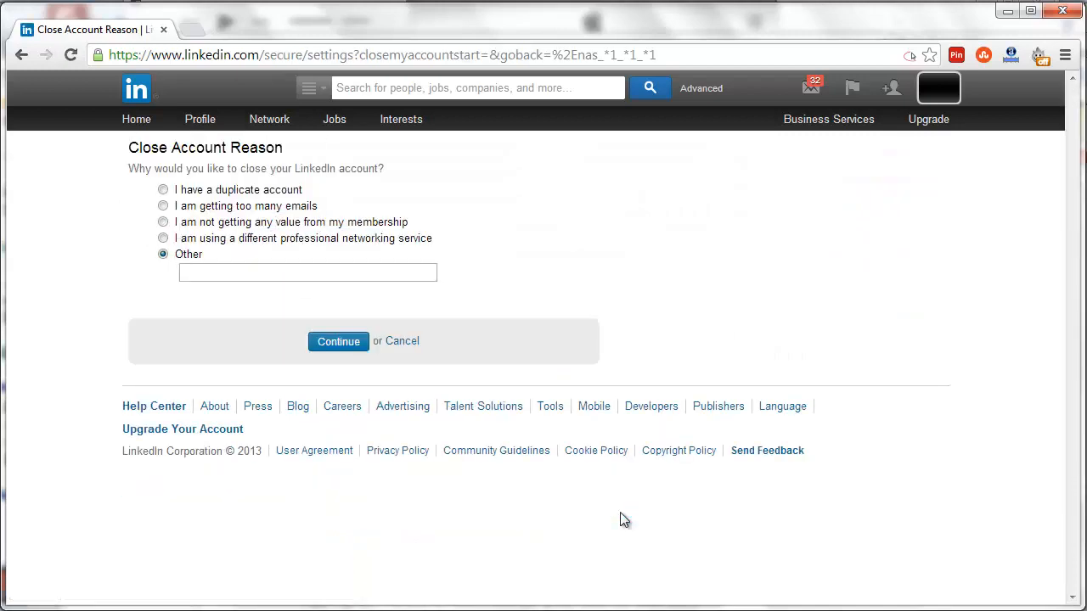
{"action": "mouse_move", "coordinate": [416, 204]}
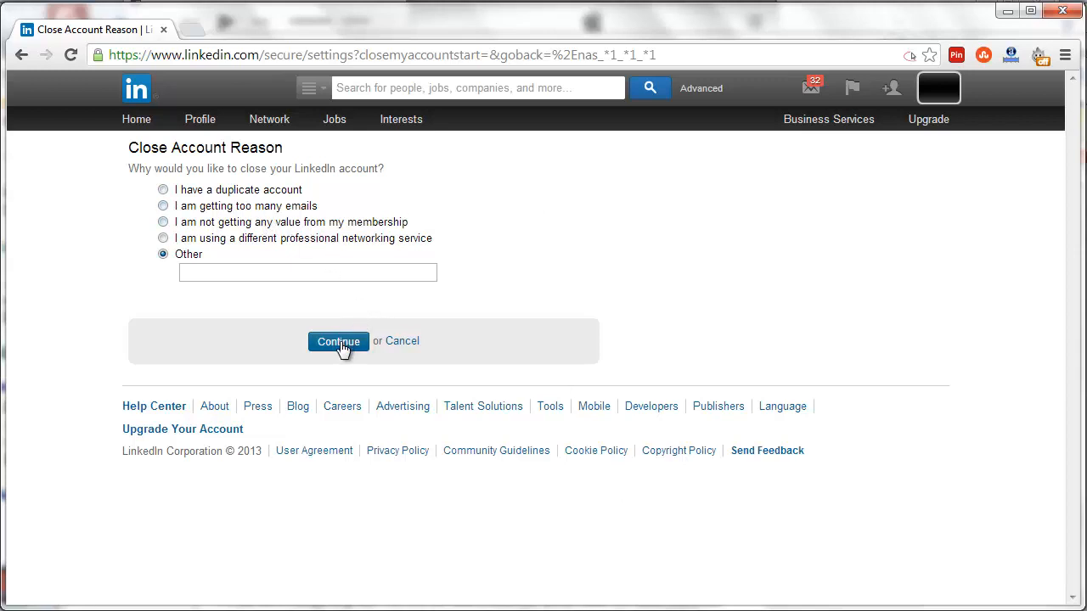
{"action": "left_click", "coordinate": [338, 340]}
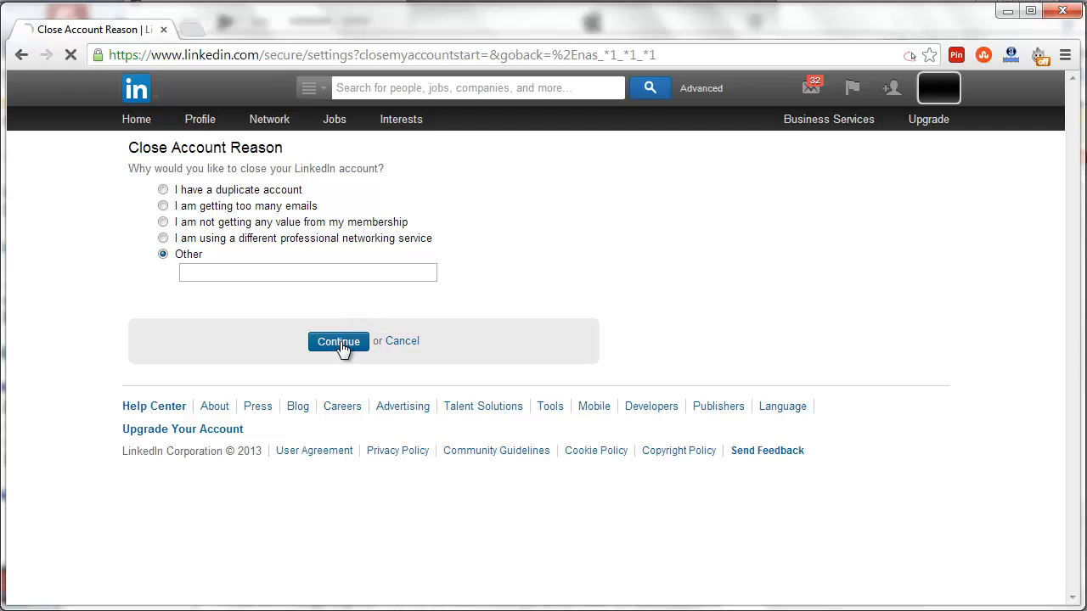
- Continue to the Close Account Verification page confirming the account to close
{"action": "left_click", "coordinate": [338, 341]}
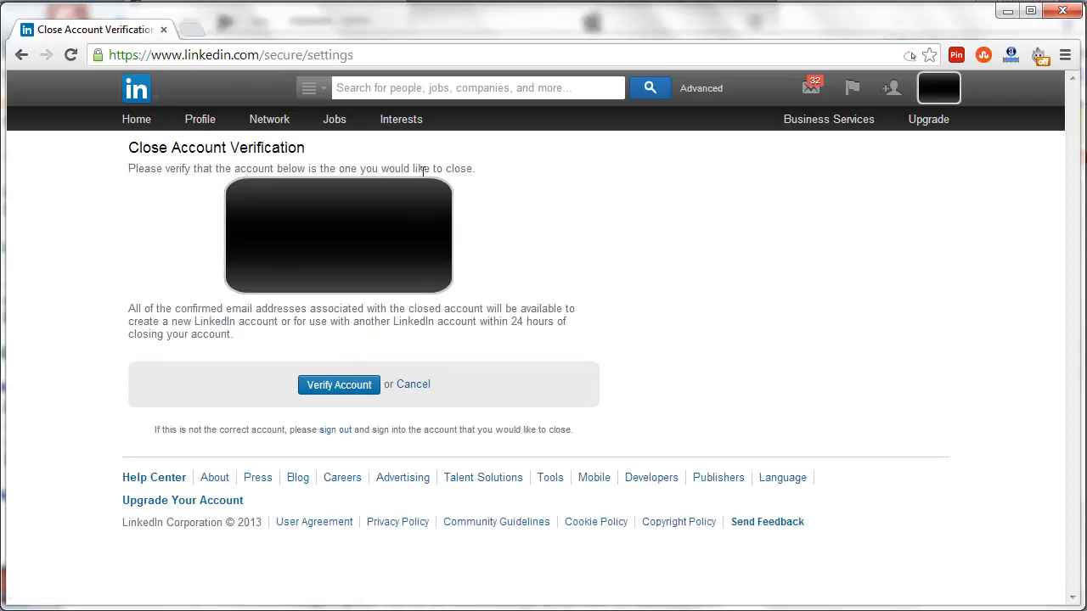
{"action": "mouse_move", "coordinate": [139, 210]}
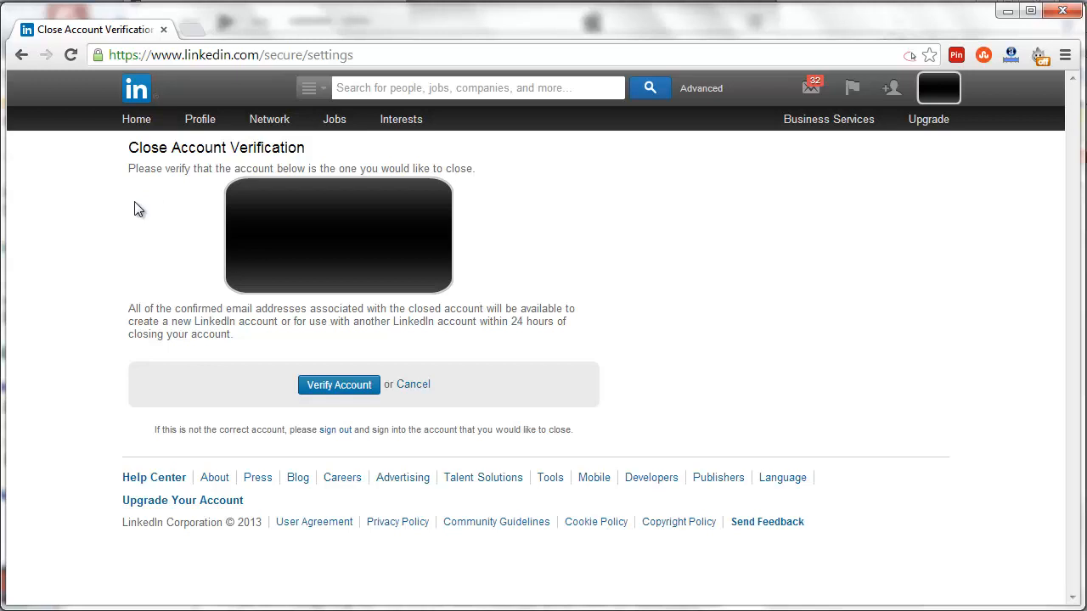
{"action": "mouse_move", "coordinate": [147, 214]}
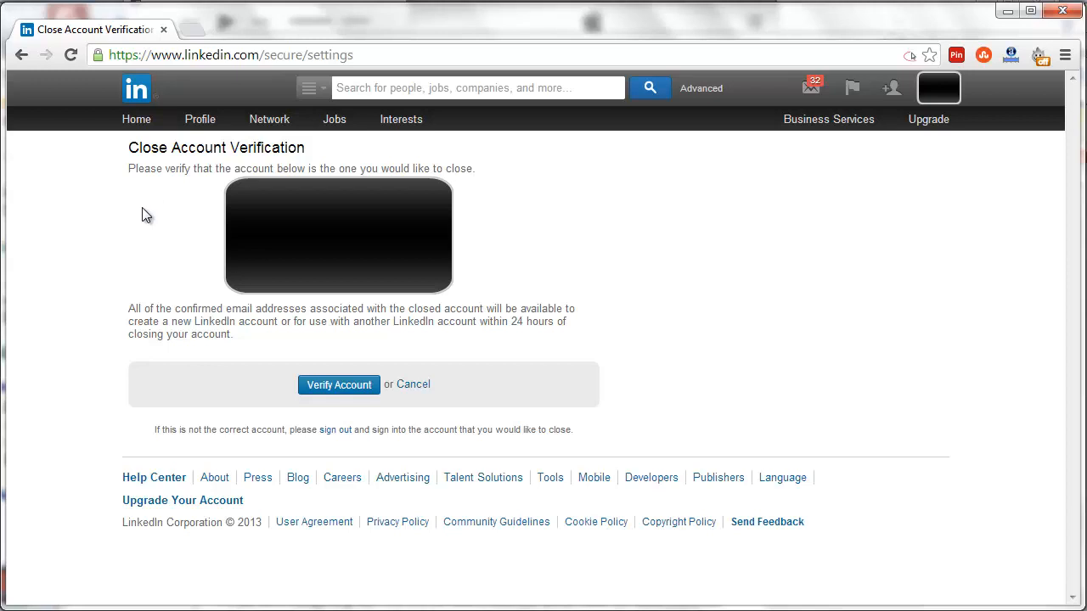